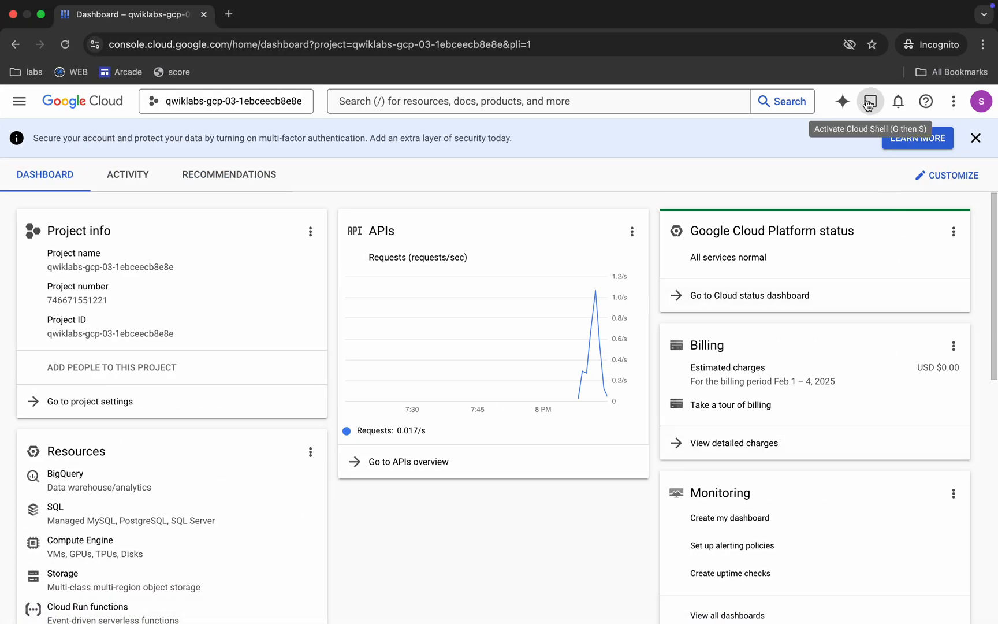
- Start a Cloud Shell terminal for the lab project from the Console header
{"action": "left_click", "coordinate": [870, 100]}
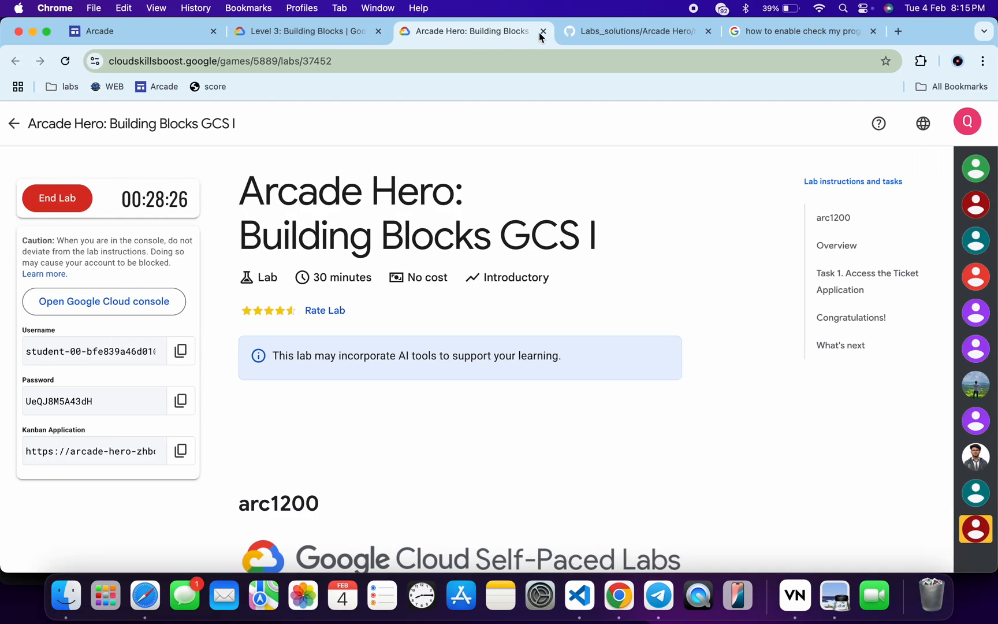
- Copy the ARC1200 quick start commands from the GitHub solution's Quick Start Guide
{"action": "left_click", "coordinate": [633, 30]}
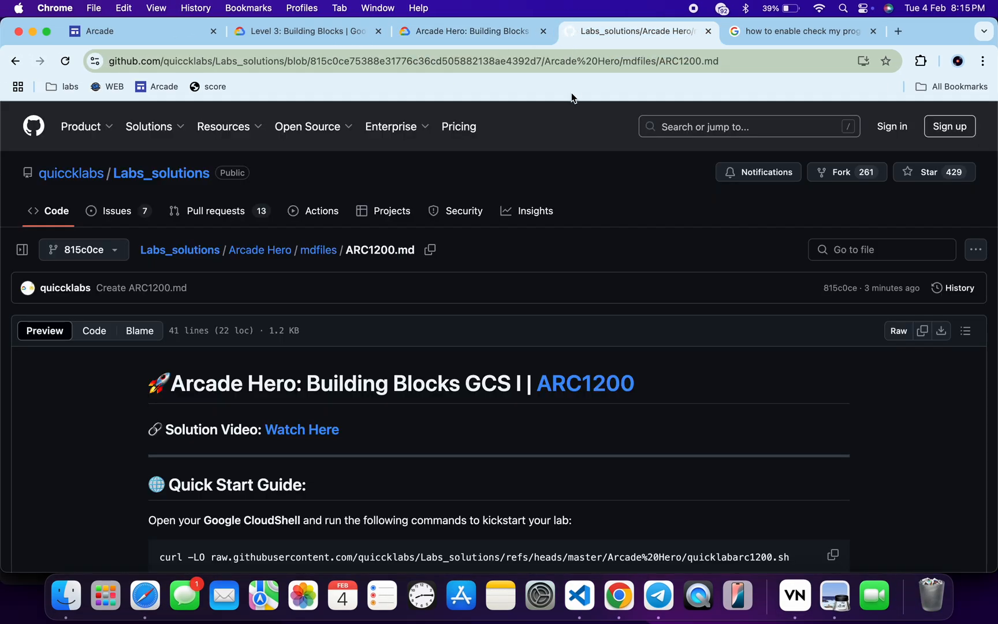
{"action": "mouse_move", "coordinate": [571, 231]}
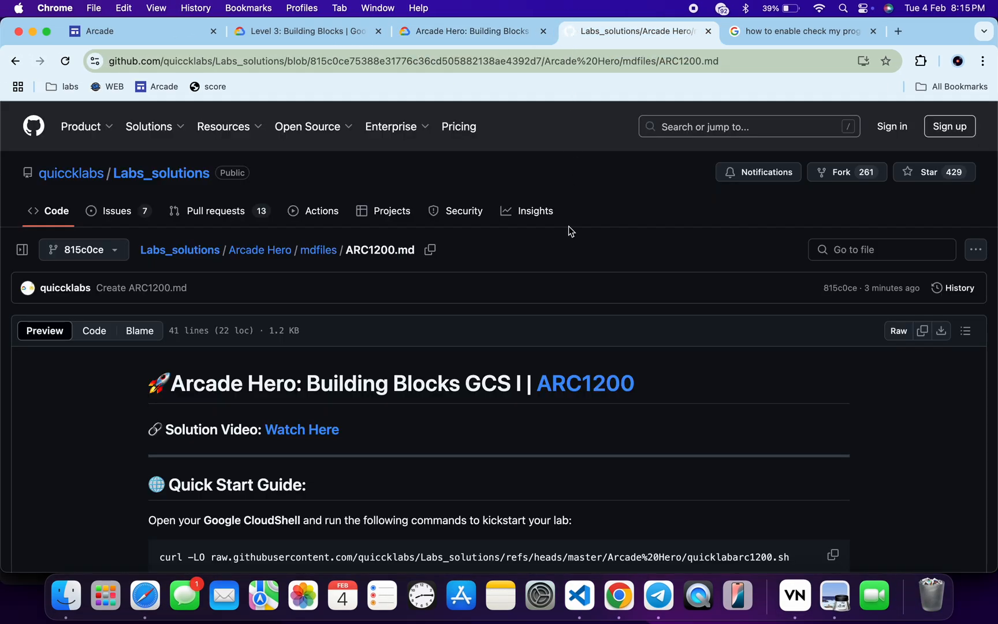
{"action": "scroll", "scroll_direction": "down", "scroll_amount": 3}
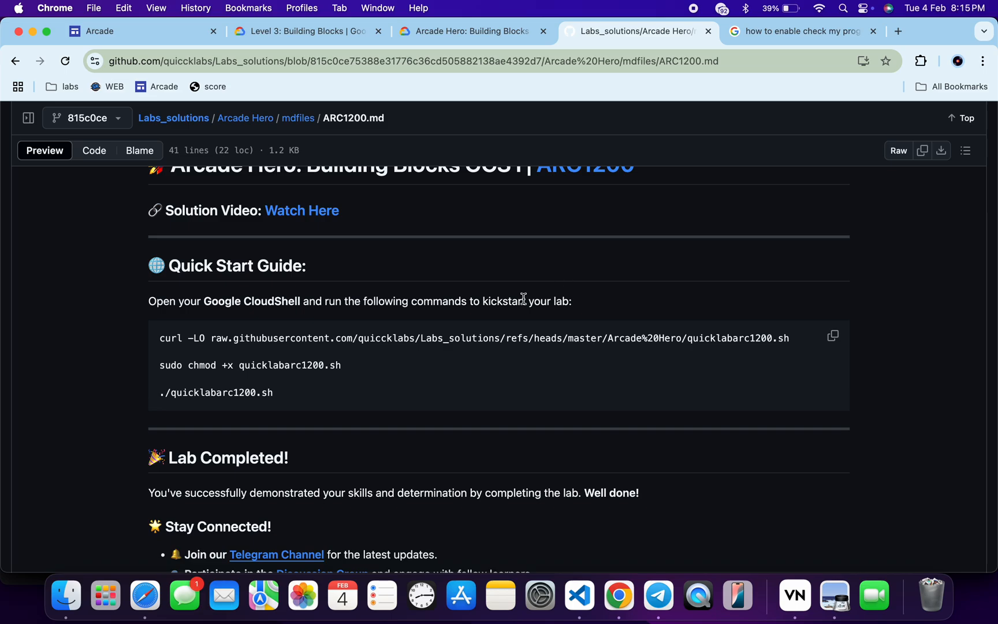
{"action": "mouse_move", "coordinate": [286, 350]}
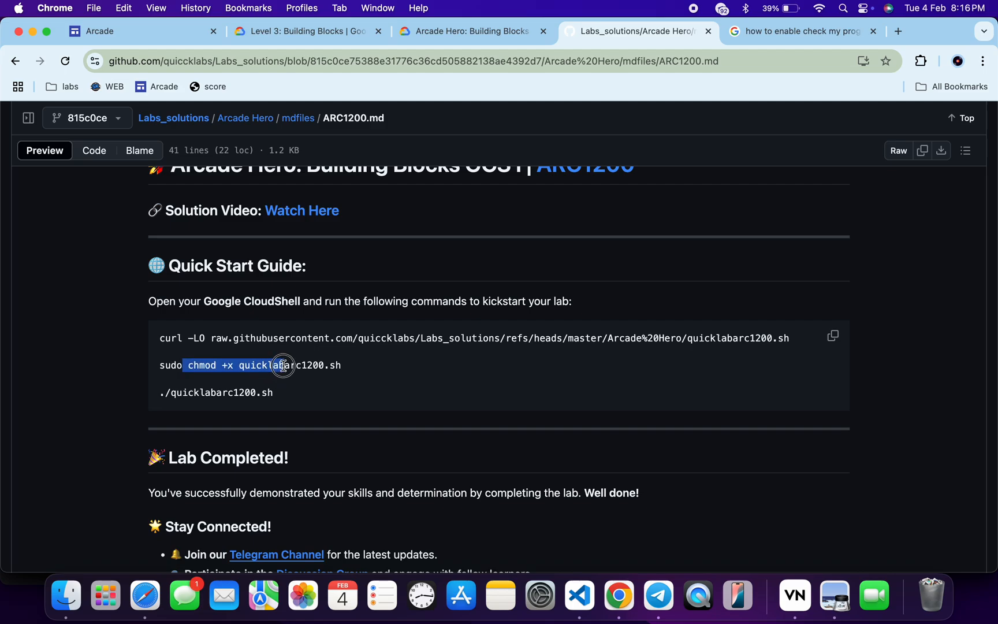
{"action": "left_click", "coordinate": [286, 365]}
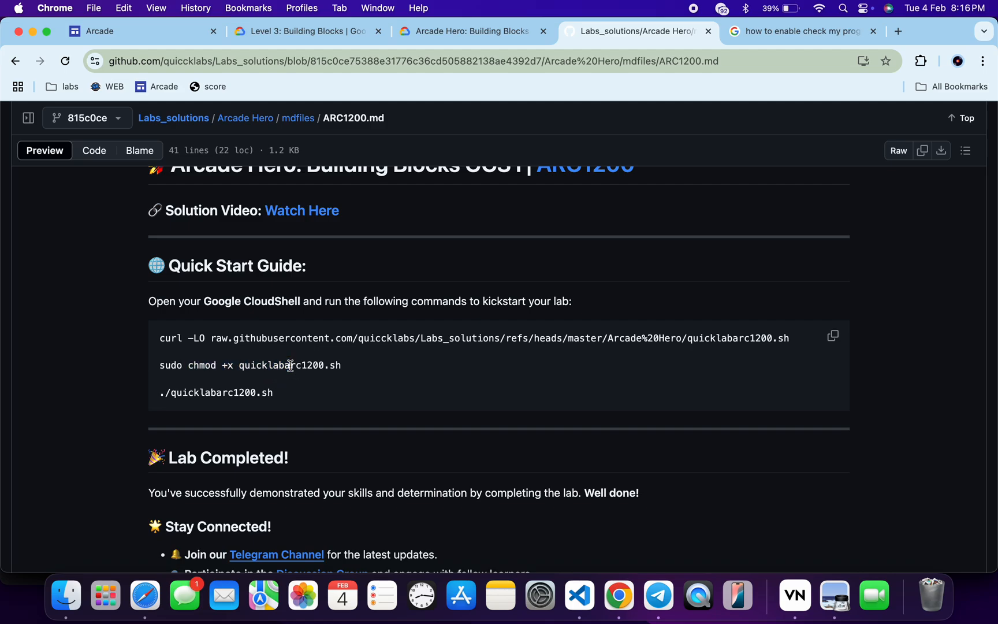
{"action": "double_click", "coordinate": [216, 391]}
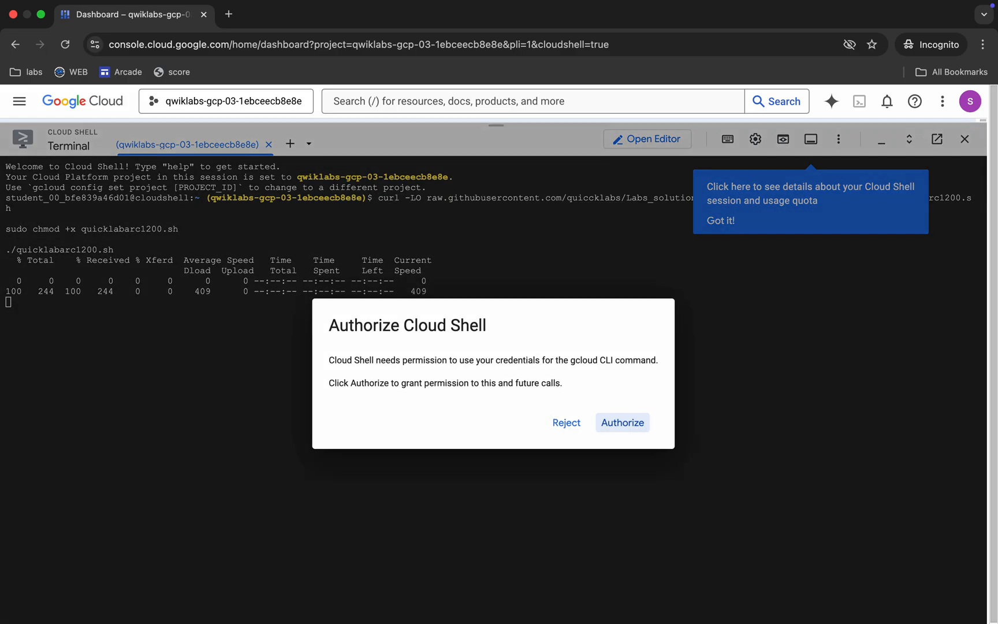
- Authorize Cloud Shell to use your credentials for the ARC1200 script
{"action": "left_click", "coordinate": [622, 421]}
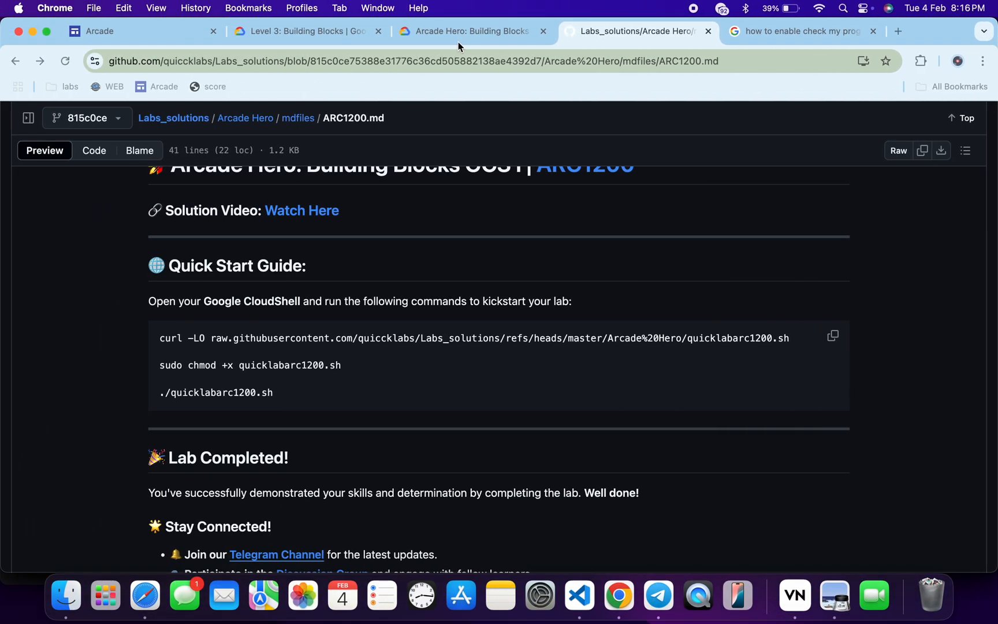
- Run Check my progress on the Fix this ticket checkpoint, scoring 100/100 points
{"action": "left_click", "coordinate": [472, 30]}
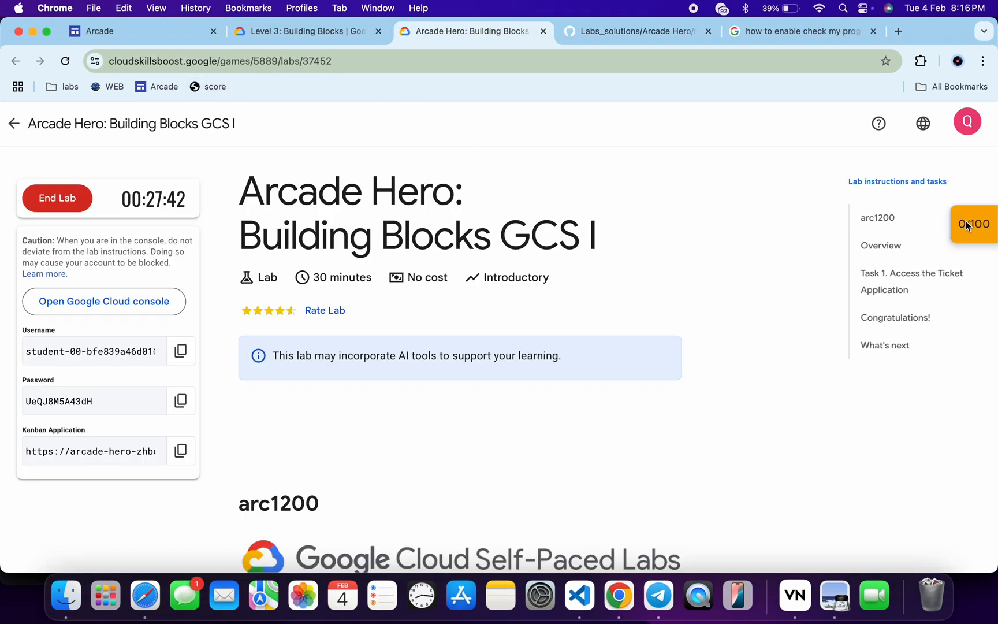
{"action": "left_click", "coordinate": [974, 223]}
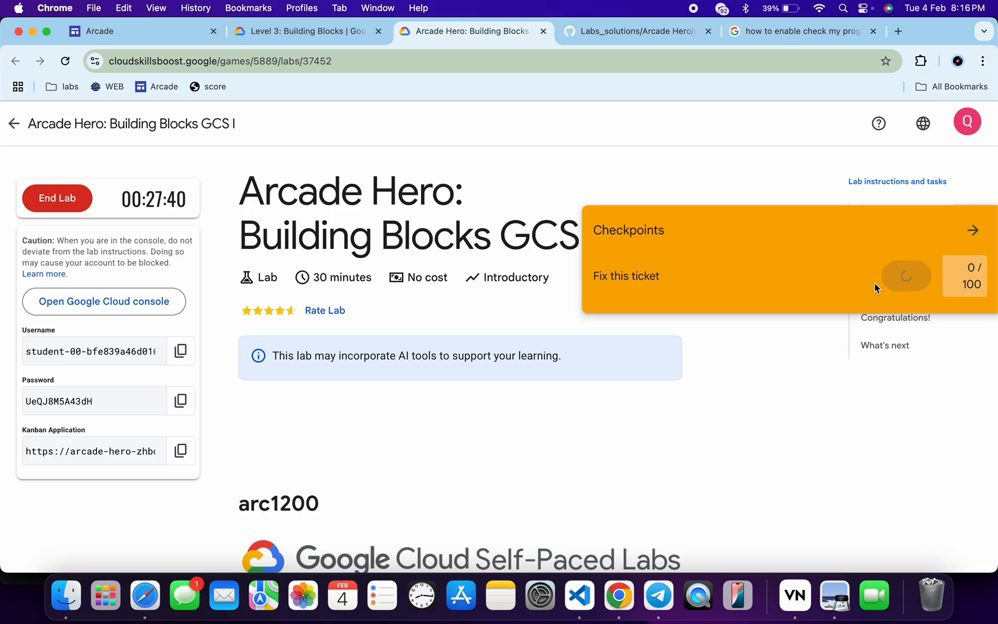
{"action": "left_click", "coordinate": [870, 276]}
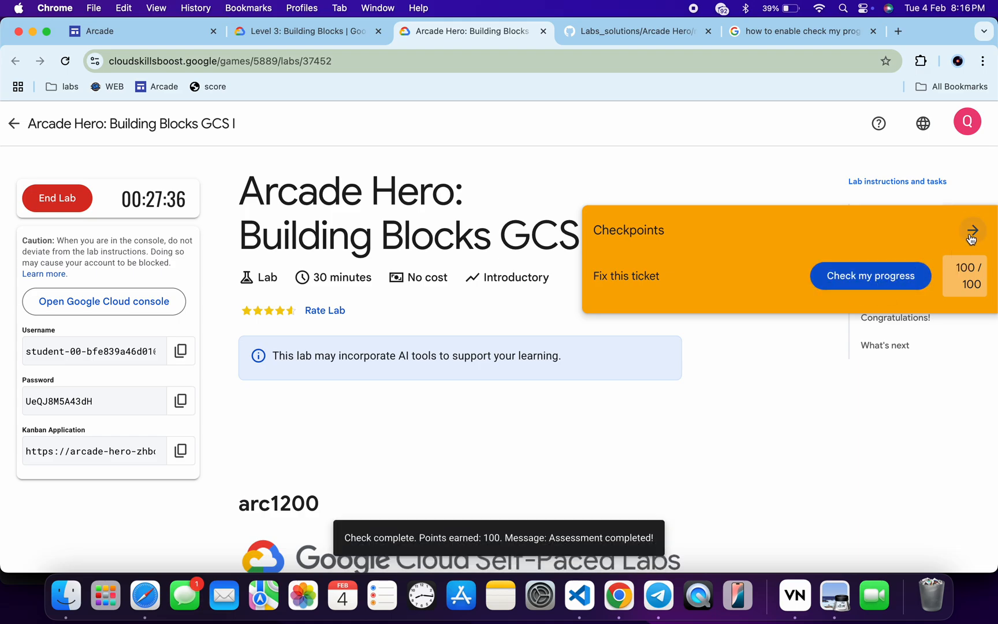
{"action": "left_click", "coordinate": [971, 230]}
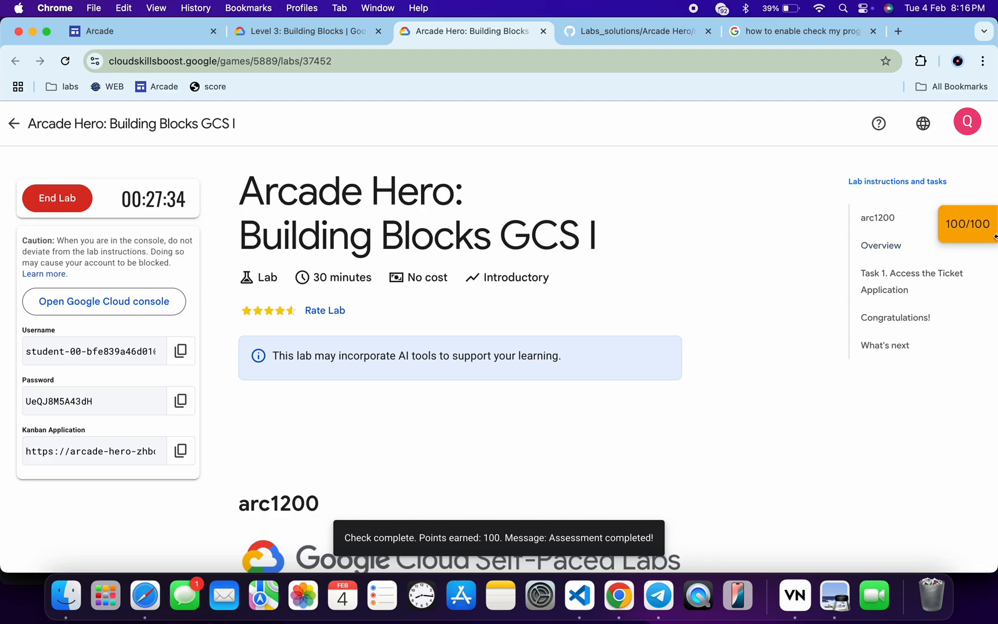
{"action": "left_click", "coordinate": [802, 31]}
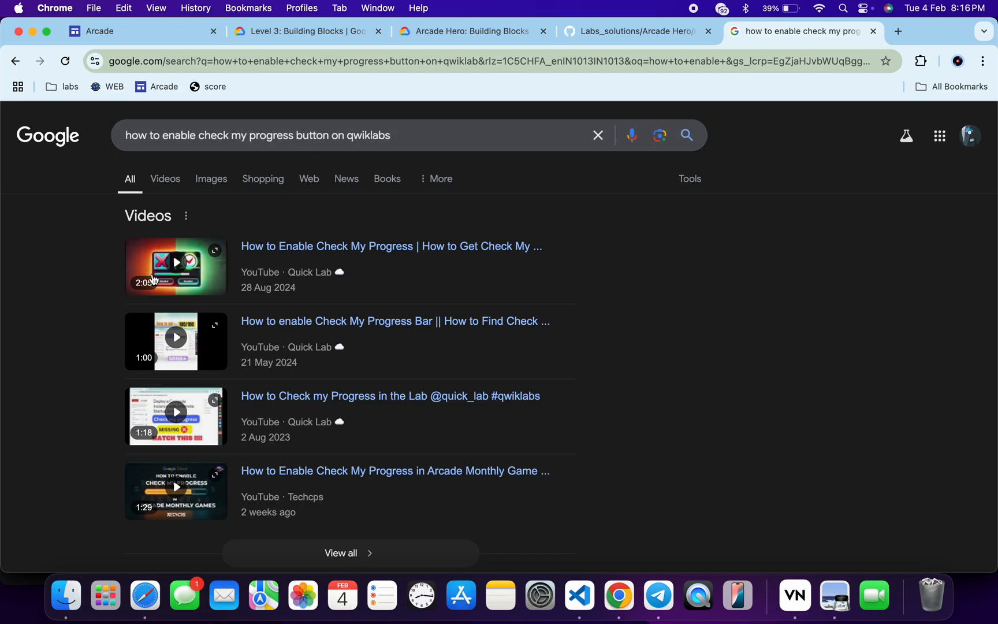
{"action": "mouse_move", "coordinate": [191, 260]}
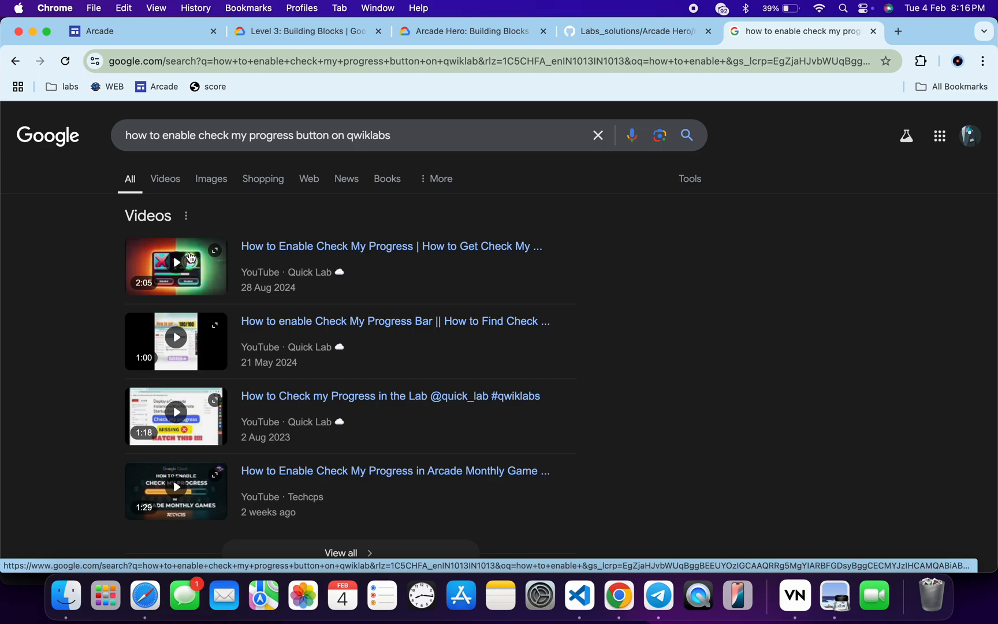
{"action": "mouse_move", "coordinate": [468, 30]}
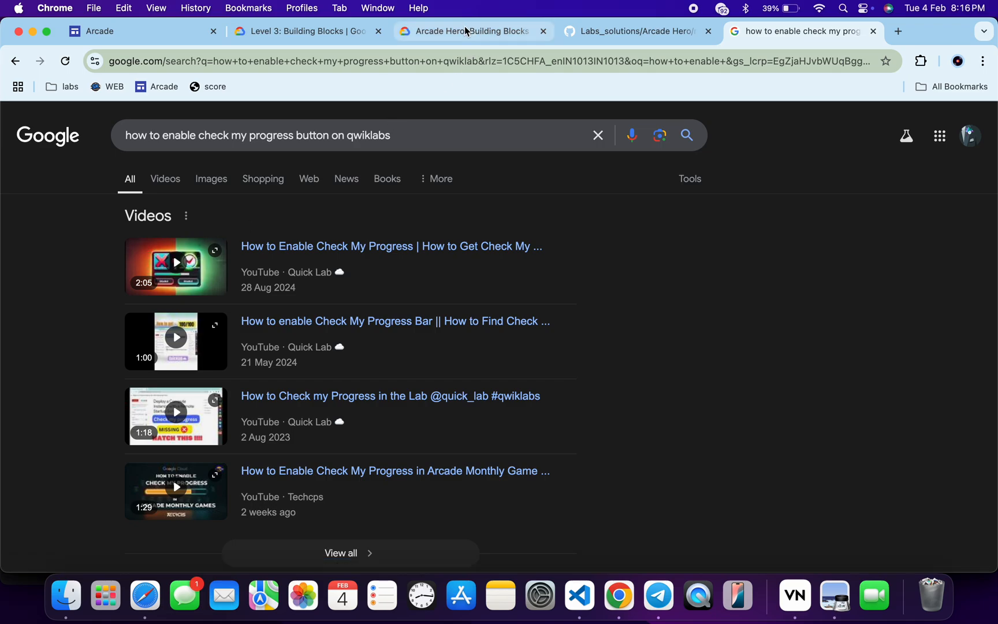
- Return from the Google video results to the Arcade Hero lab page
{"action": "left_click", "coordinate": [473, 31]}
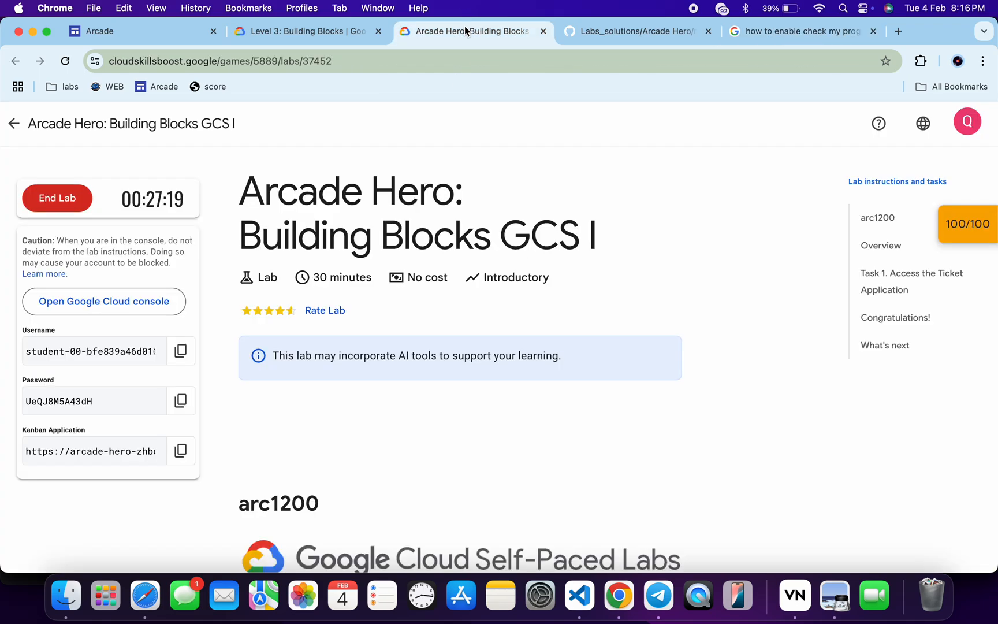